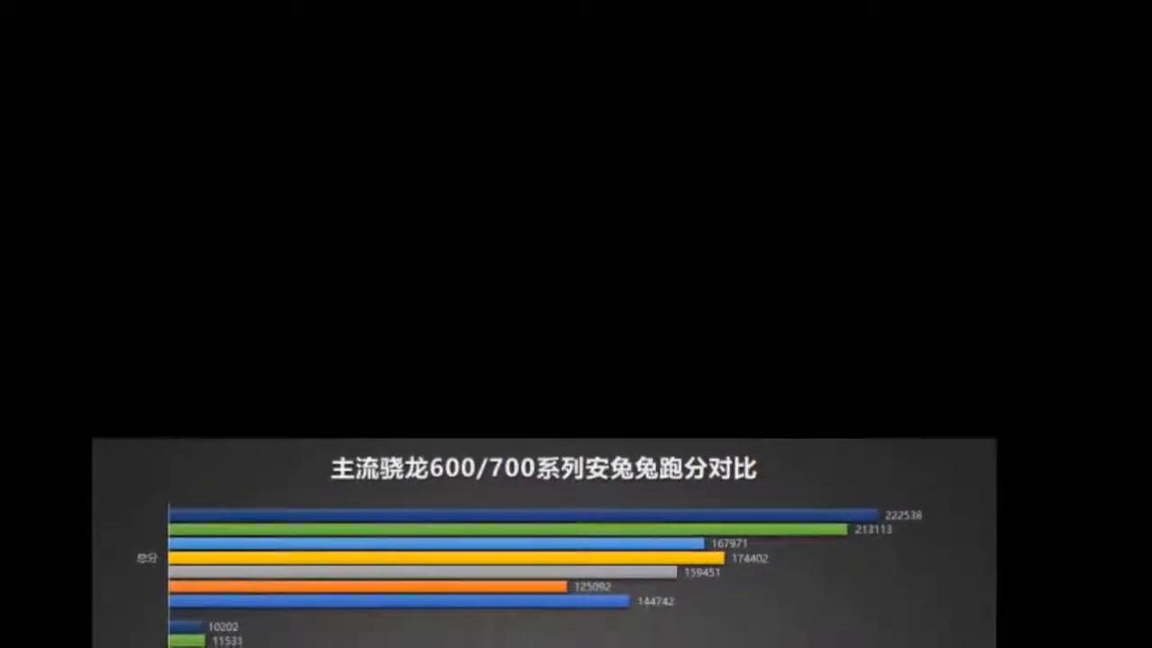
pyautogui.scroll(-3)
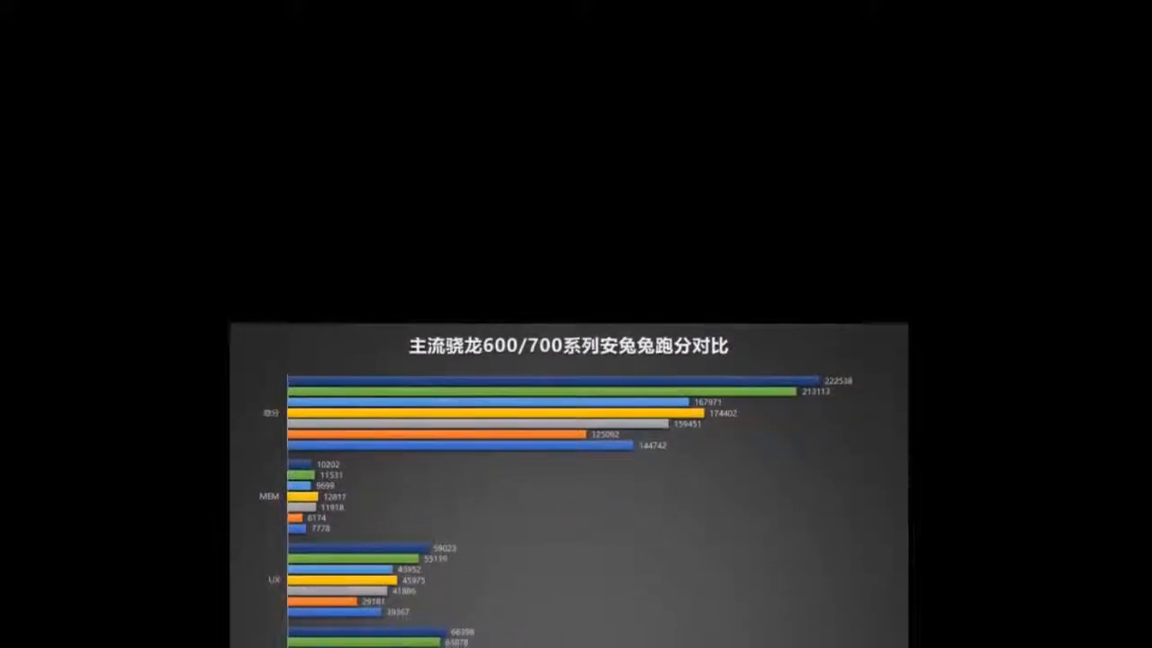
pyautogui.scroll(-3)
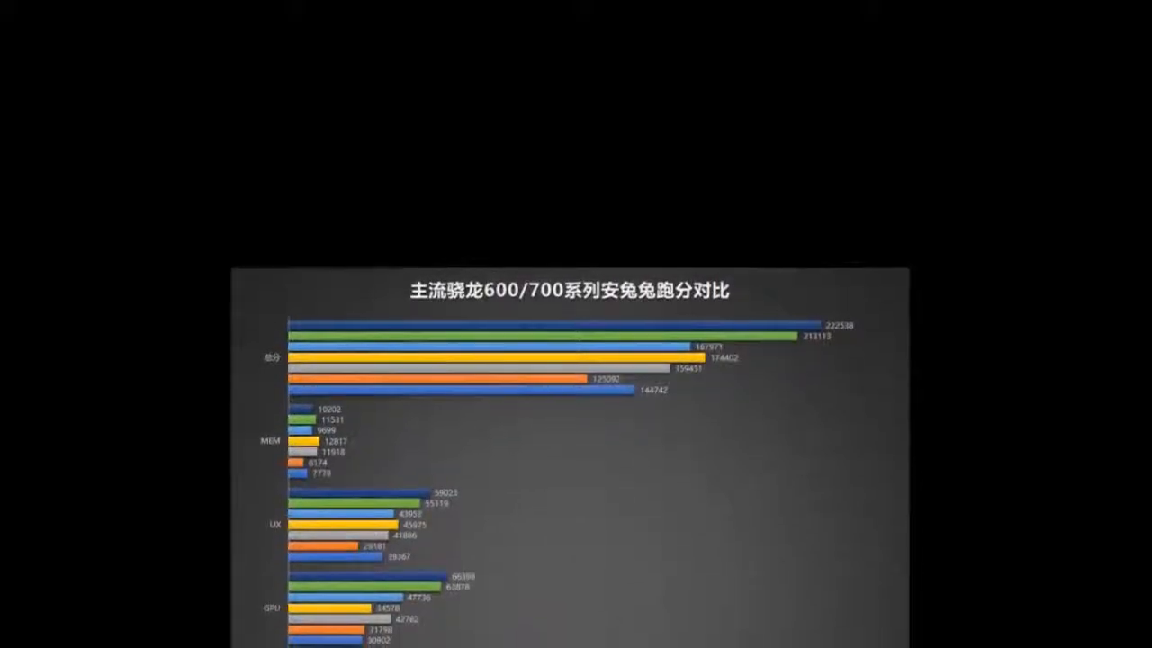
pyautogui.scroll(3)
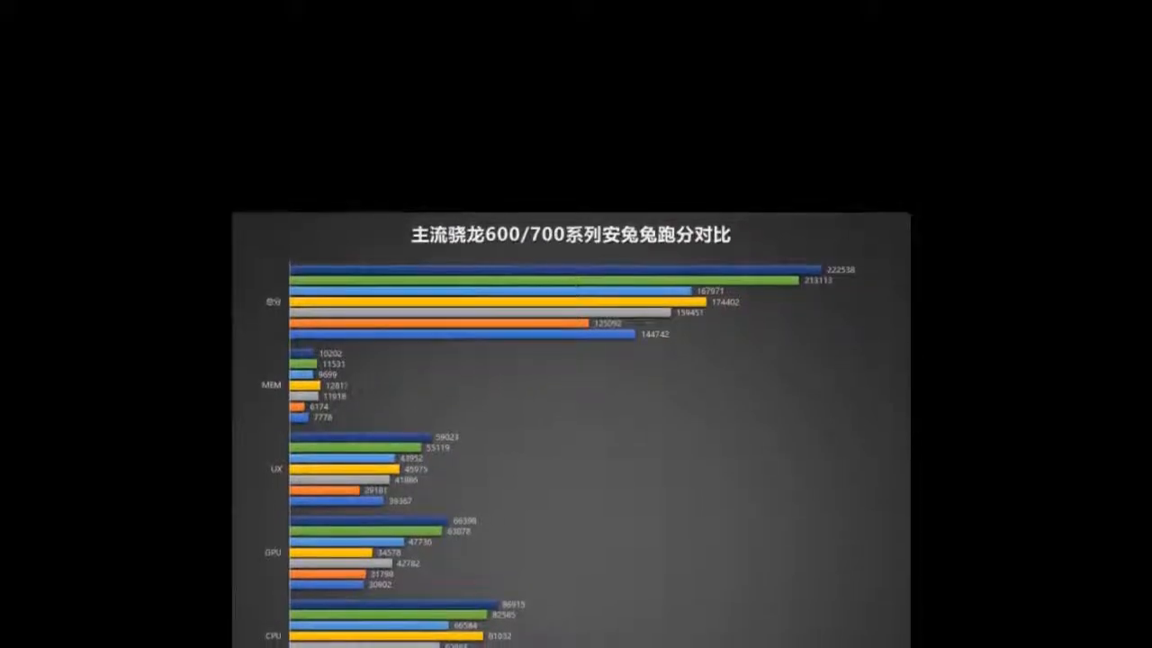
pyautogui.scroll(-3)
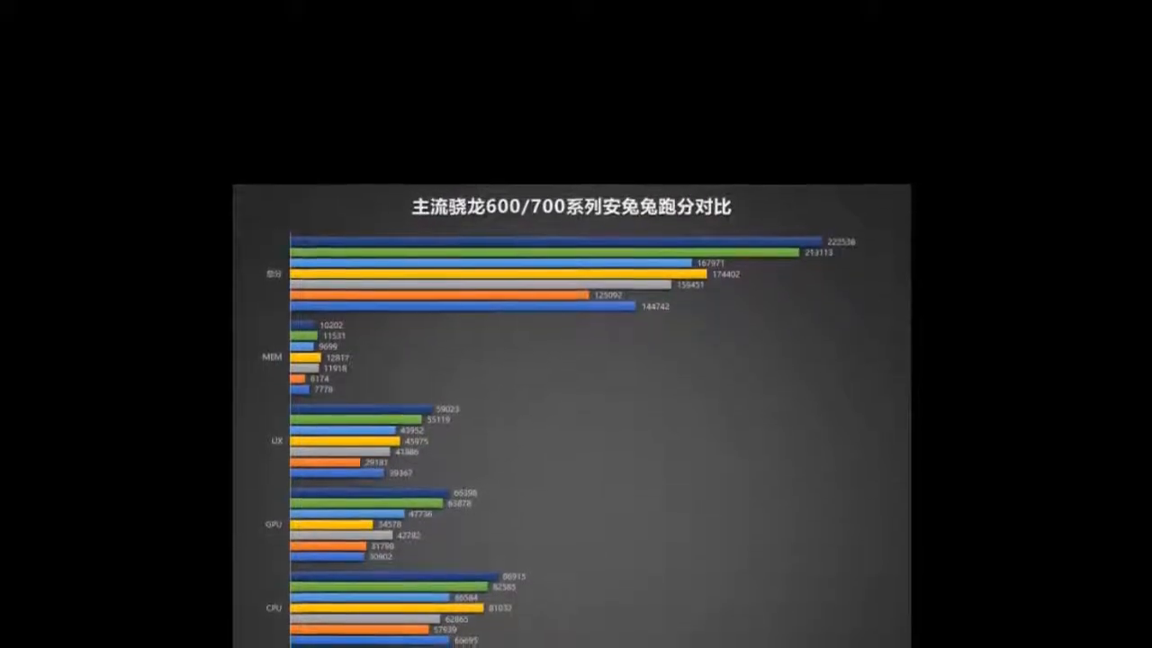